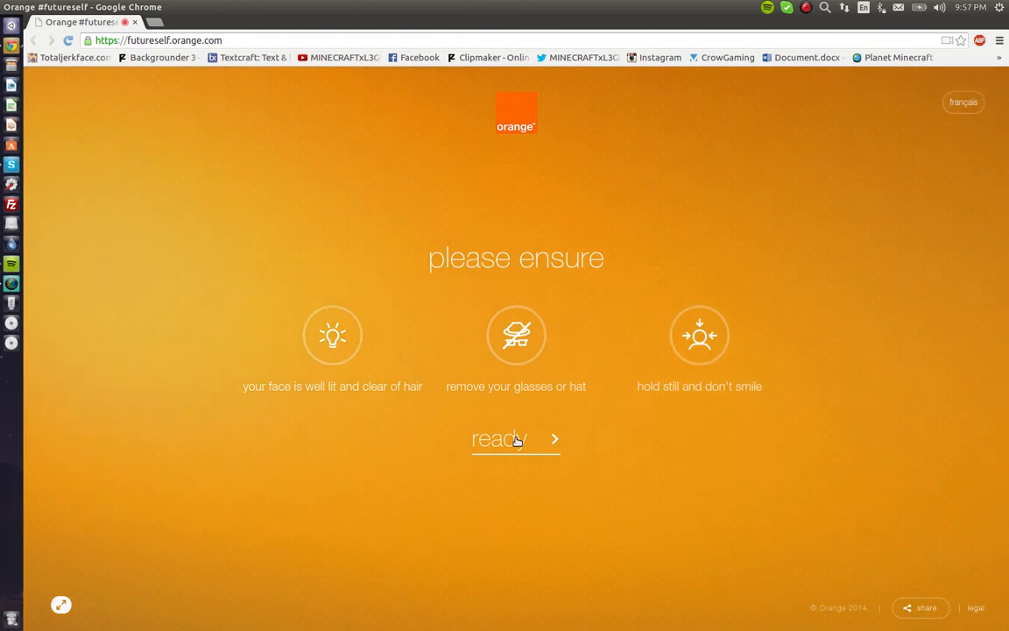
Step: Confirm readiness and capture the webcam face photo for landmark fitting
left_click(517, 439)
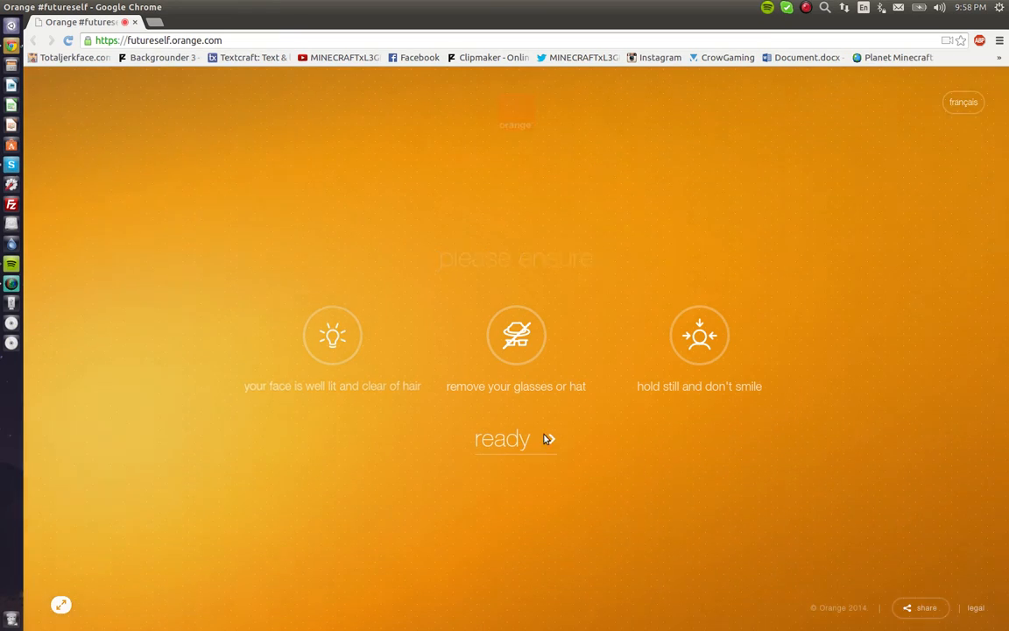
left_click(502, 438)
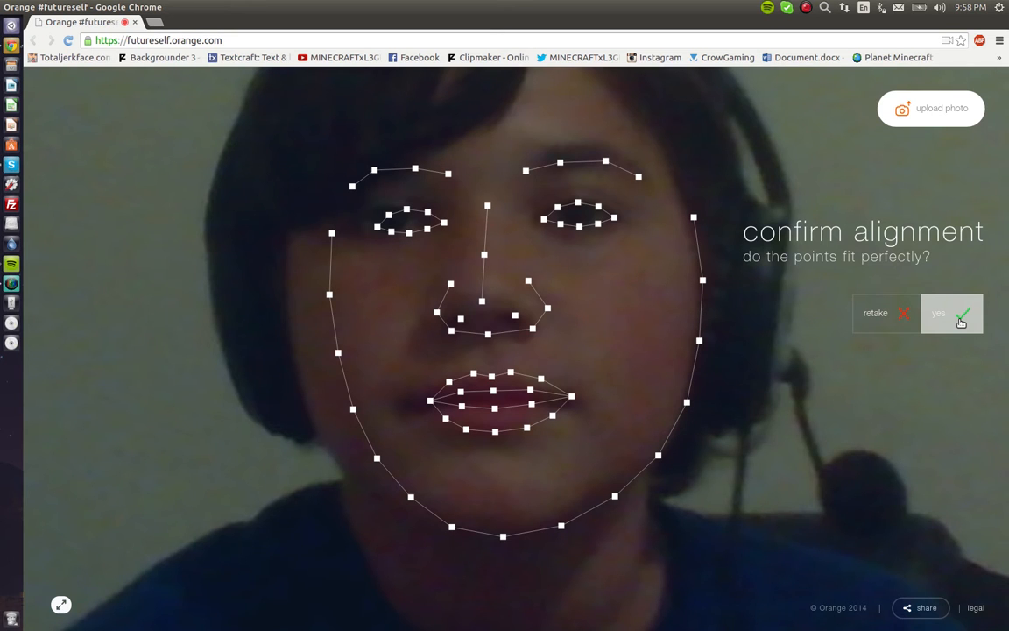
Step: Accept the fitted face points, choose gender and eye colour, and accept the skin tone
left_click(953, 313)
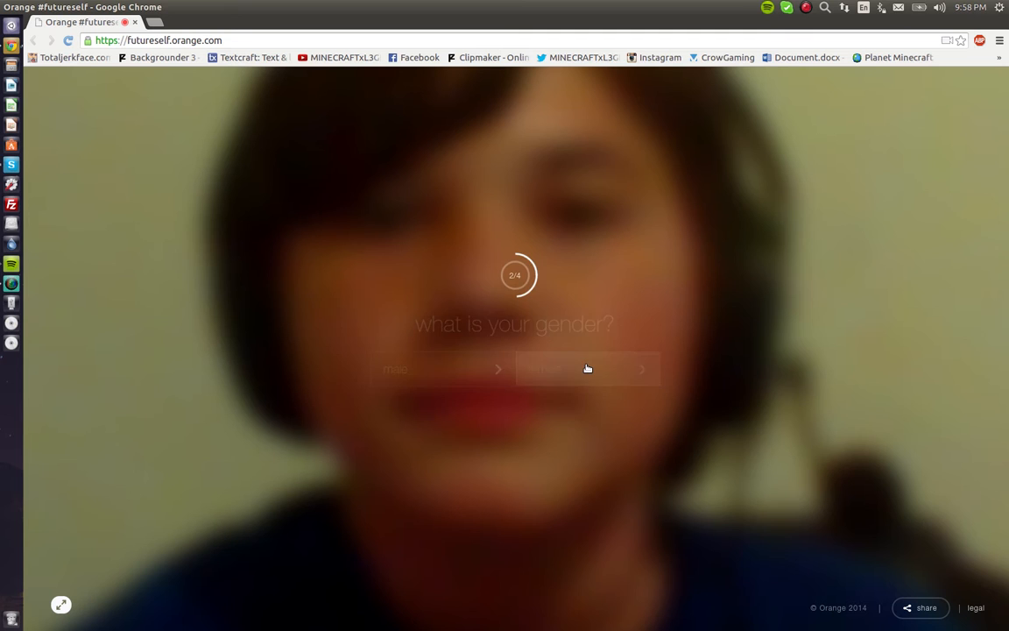
left_click(587, 368)
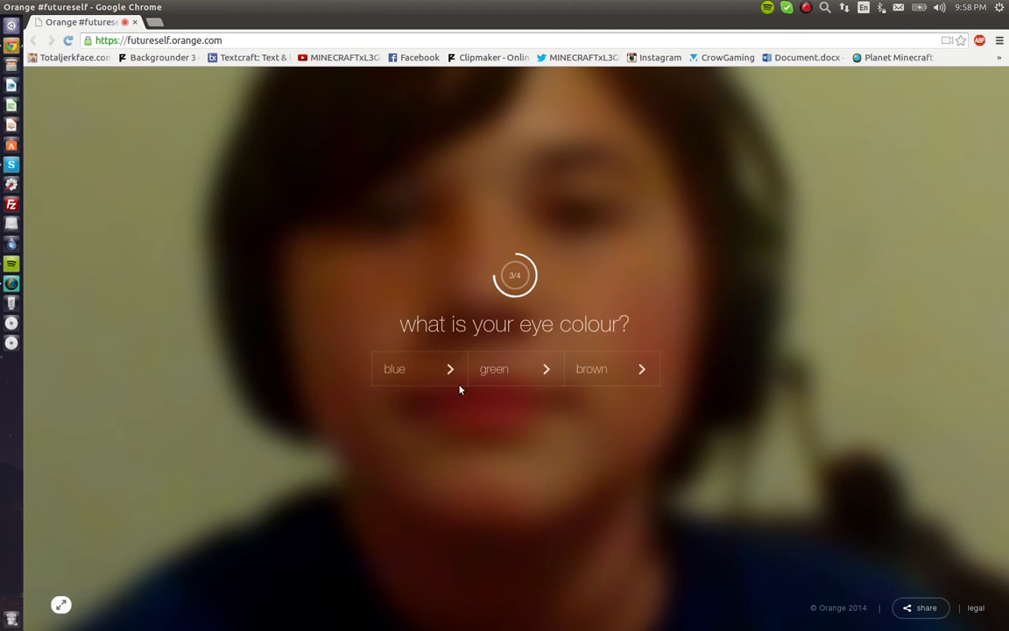
left_click(394, 368)
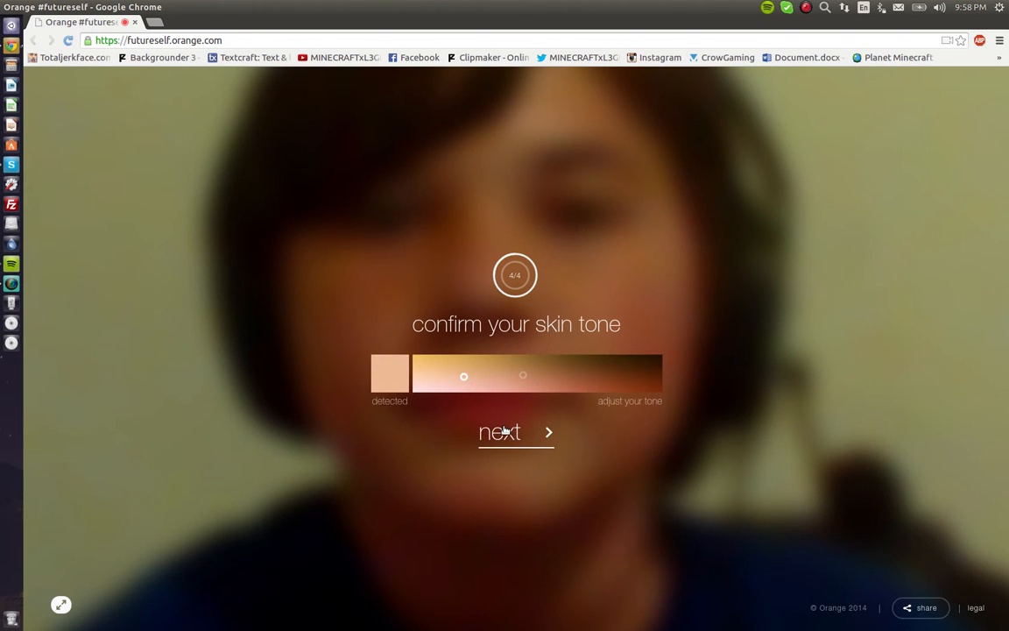
left_click(499, 432)
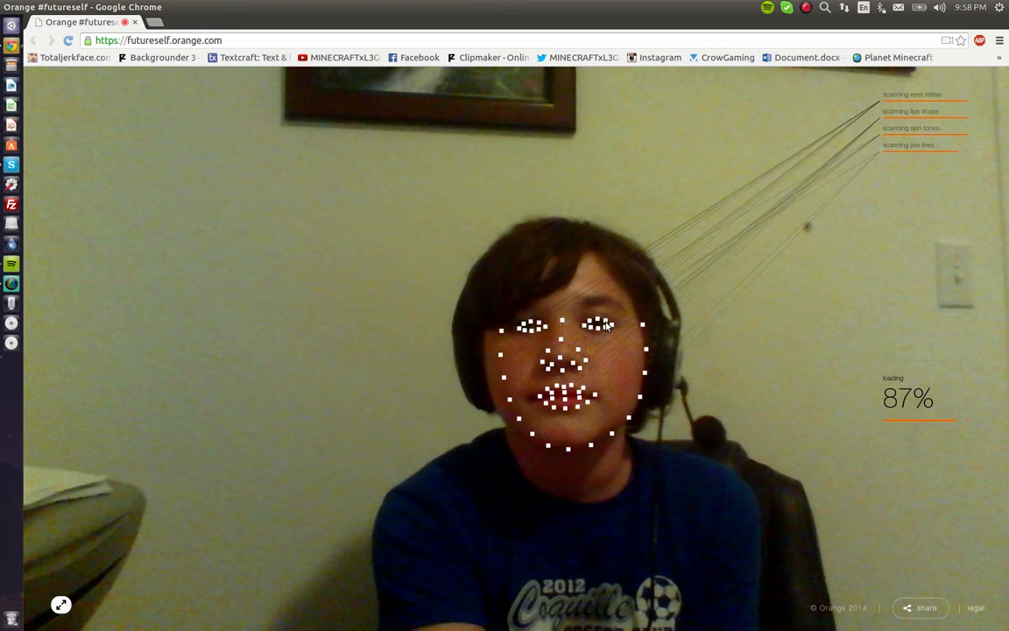
mouse_move(524, 396)
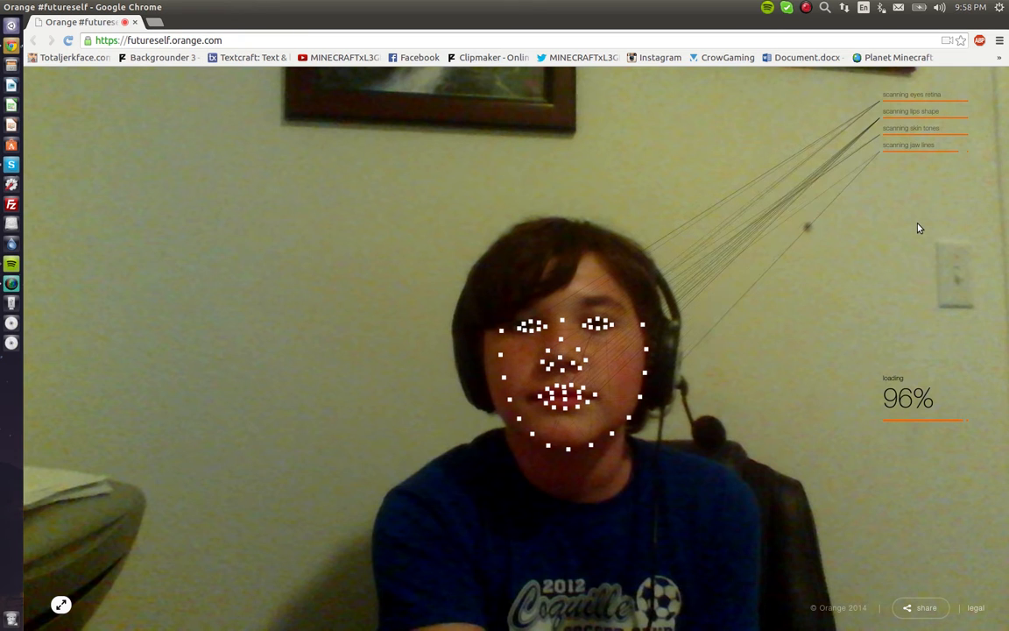
mouse_move(946, 357)
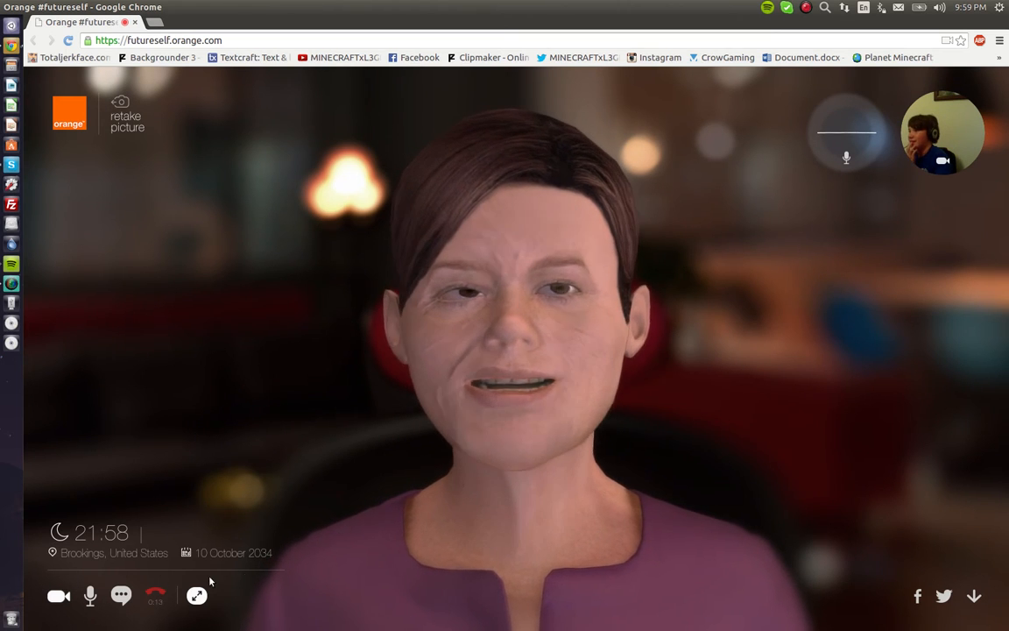
Step: Start chatting and ask the avatar 'what happened to my face' and 'what do I look like'
left_click(196, 596)
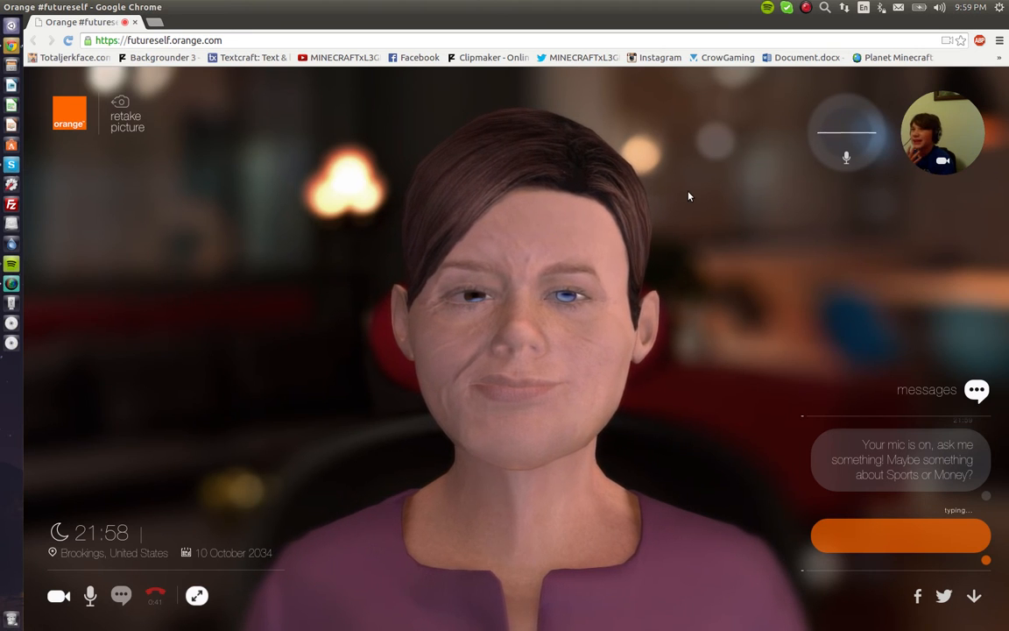
type("what happened to my face")
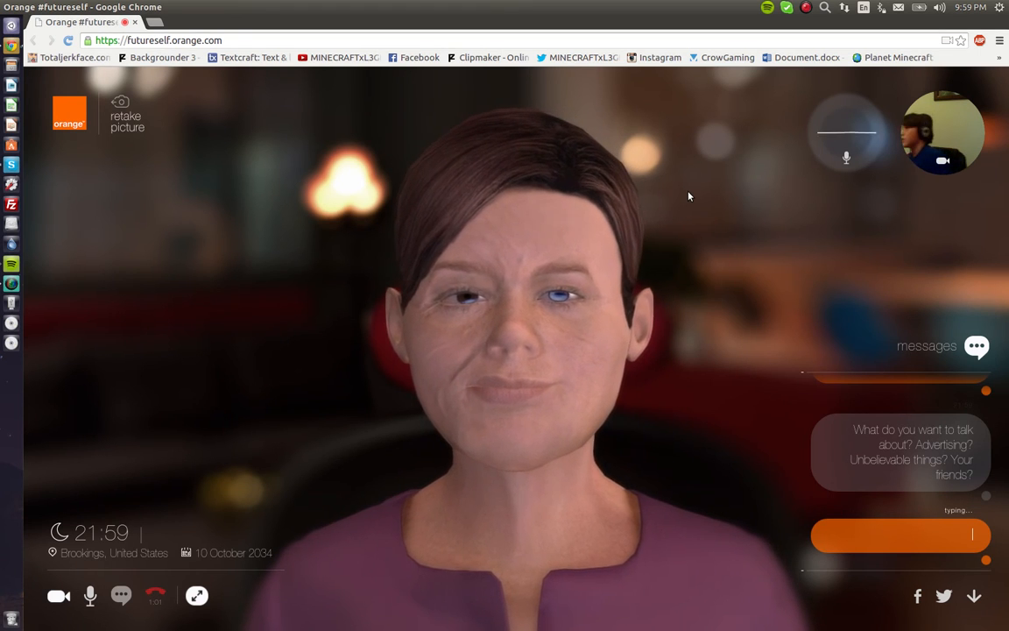
type("what do I look like")
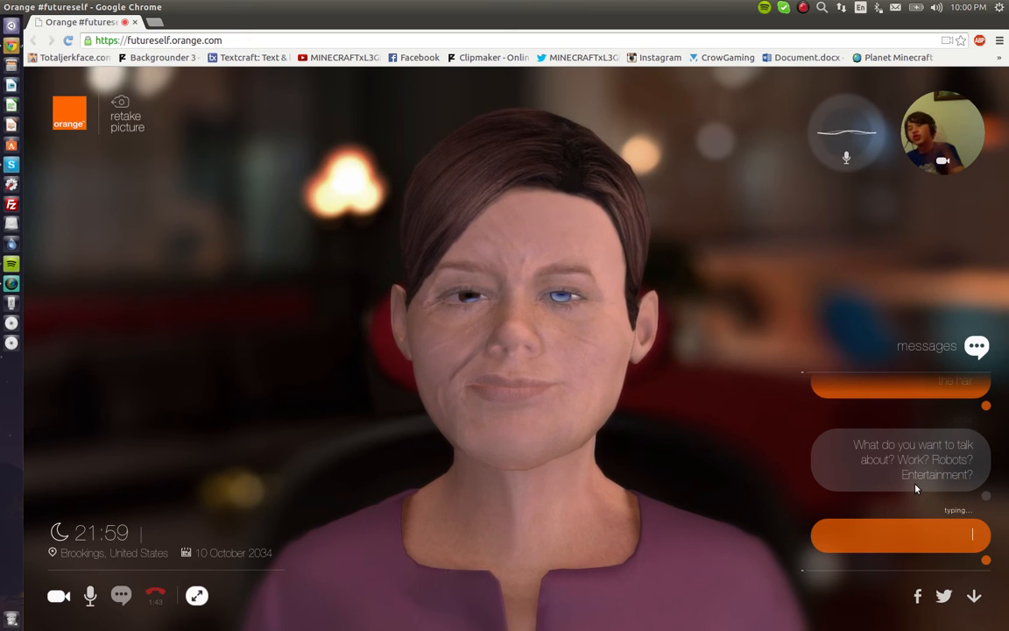
Step: Ask 'why is it local', answer 'money' and 'video games', then open the recorder tray menu
type("why is it local")
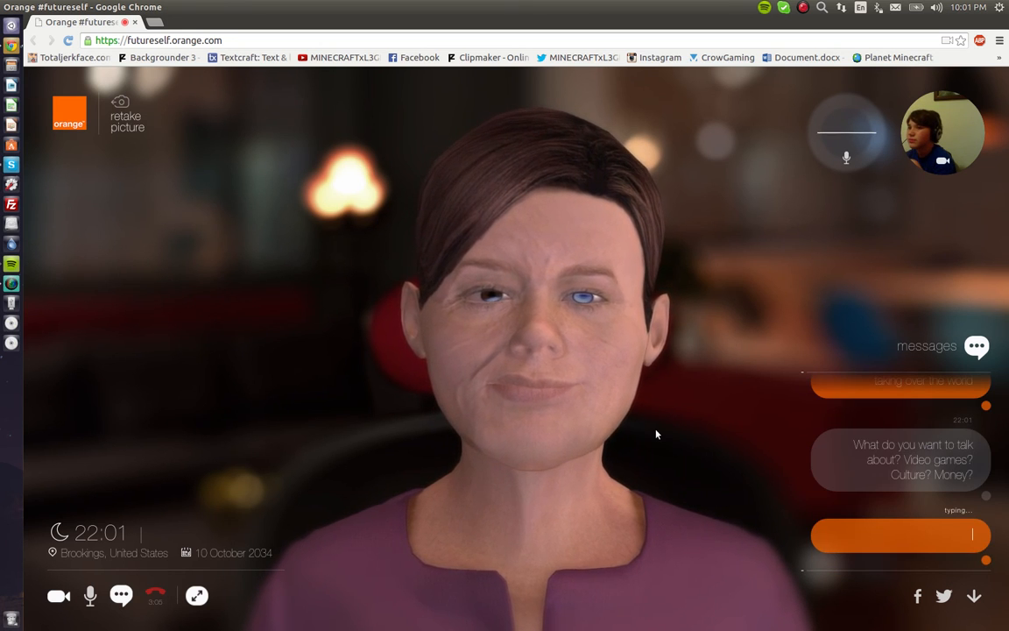
type("money")
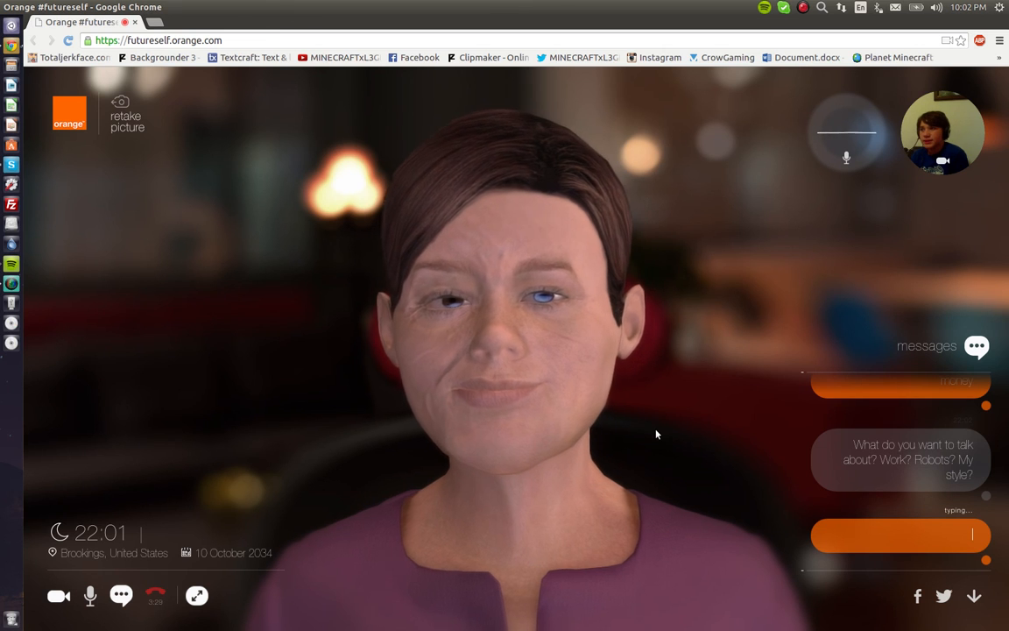
type("video games")
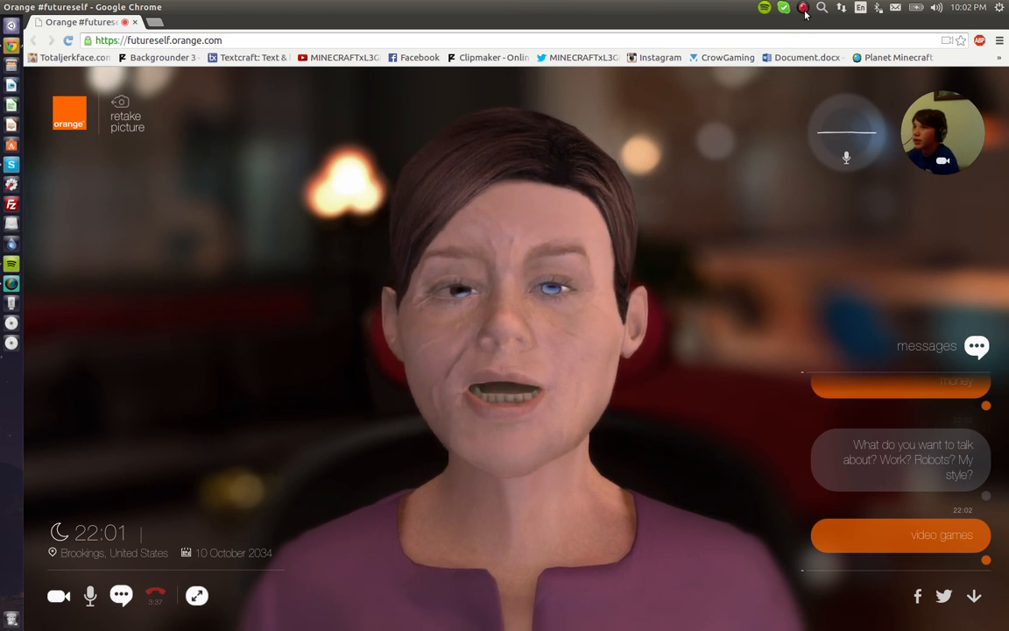
left_click(802, 7)
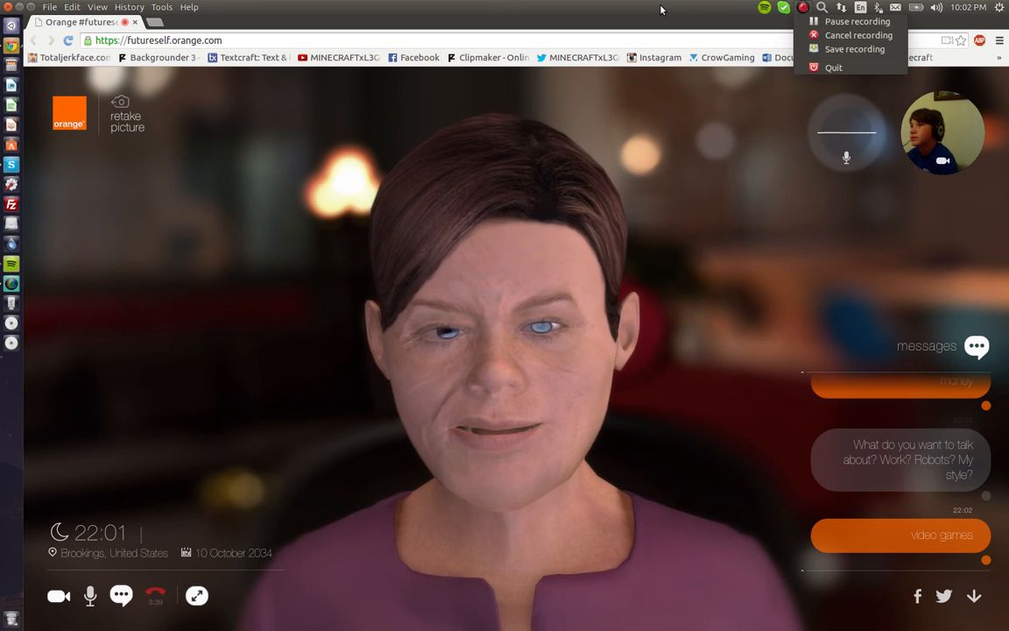